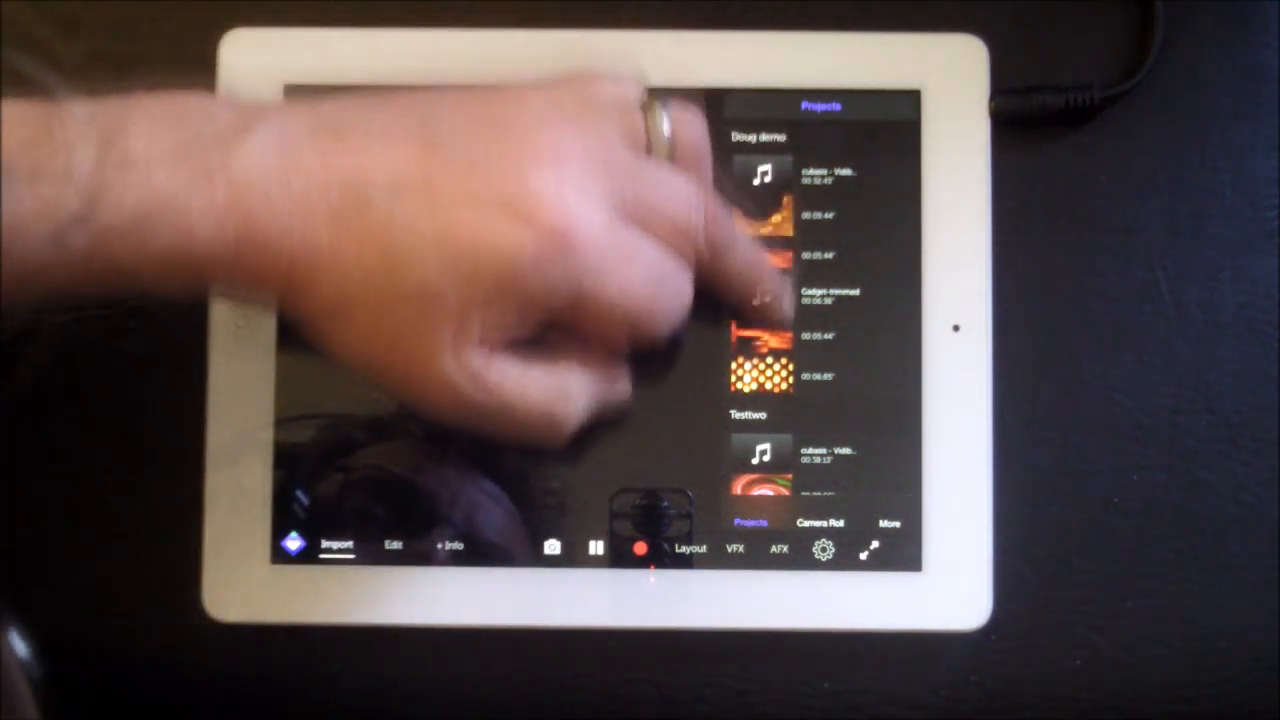
- Open the Project Menu for testthree from the gear icon, showing Save, Save As, Pack and Share, and Load
{"action": "scroll", "scroll_direction": "down", "scroll_amount": 3}
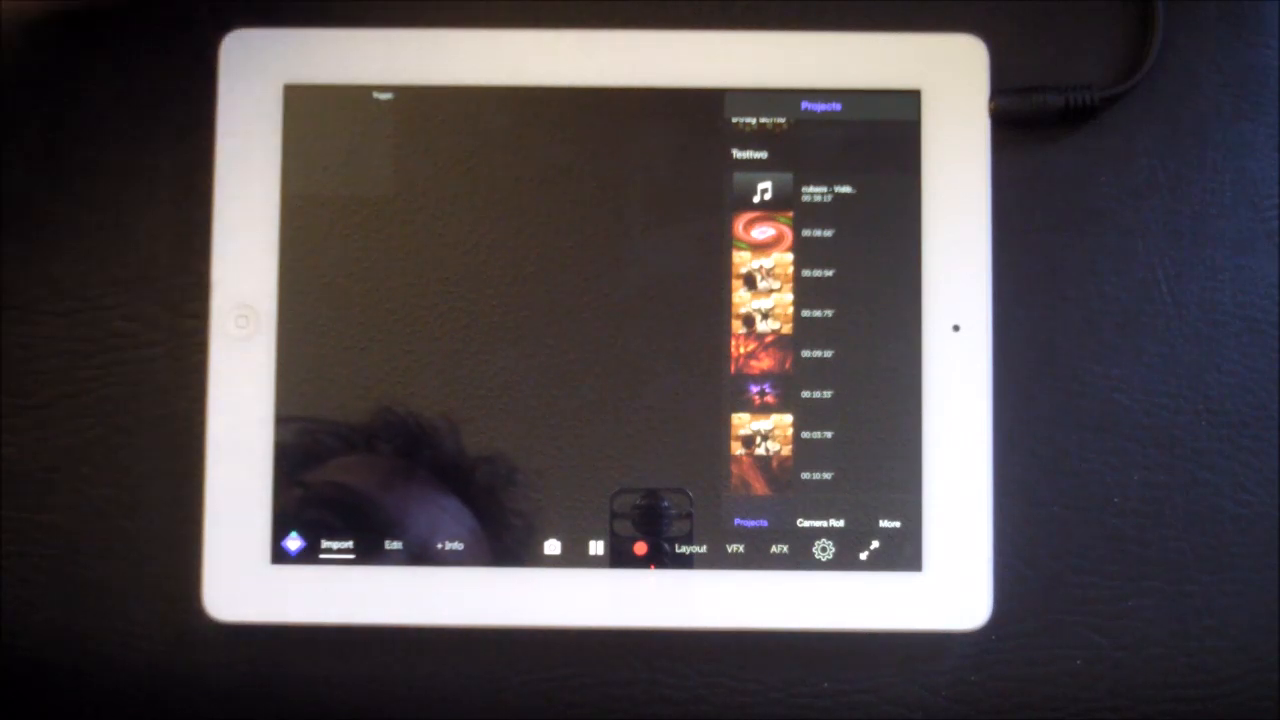
{"action": "scroll", "scroll_direction": "down", "scroll_amount": 3}
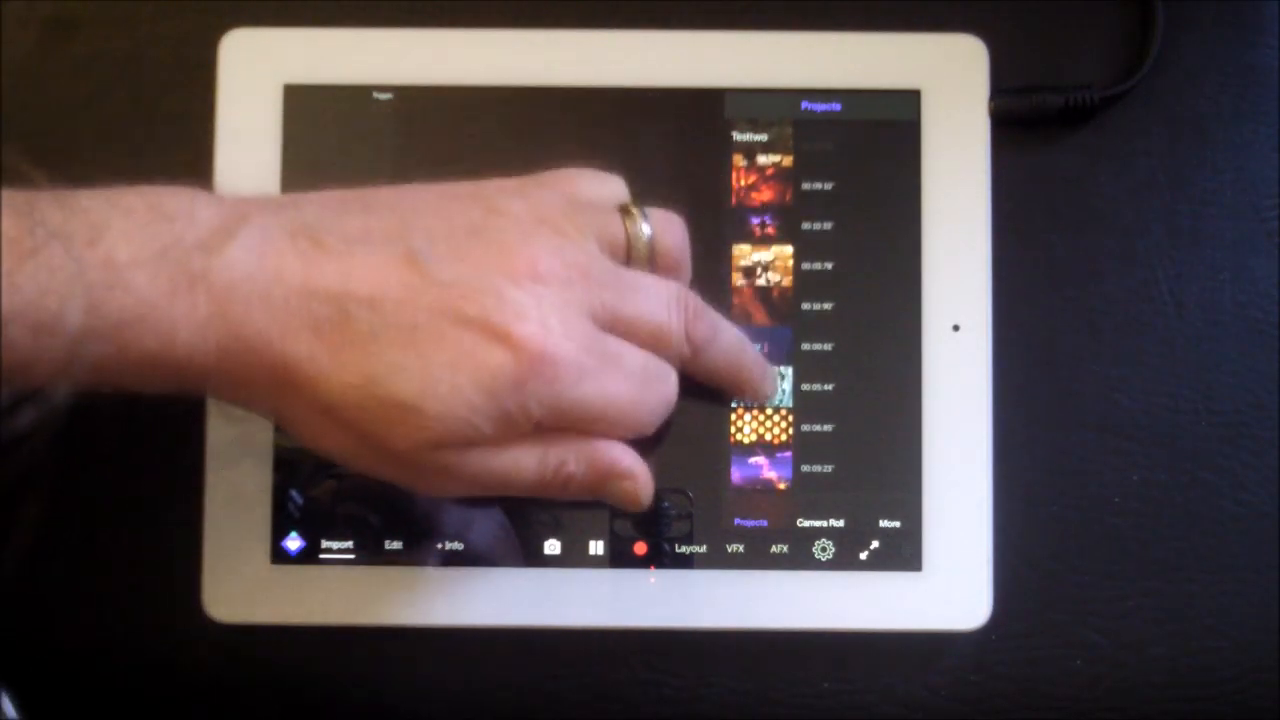
{"action": "scroll", "scroll_direction": "down", "scroll_amount": 3}
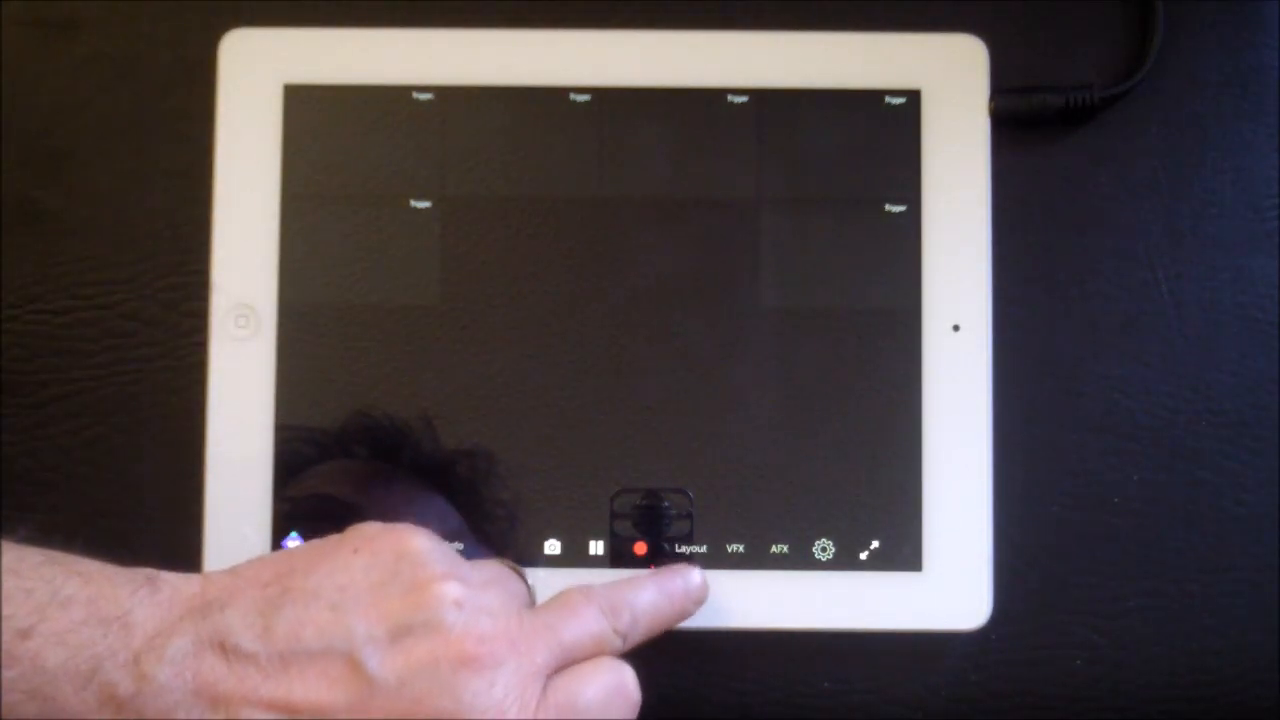
{"action": "left_click", "coordinate": [688, 549]}
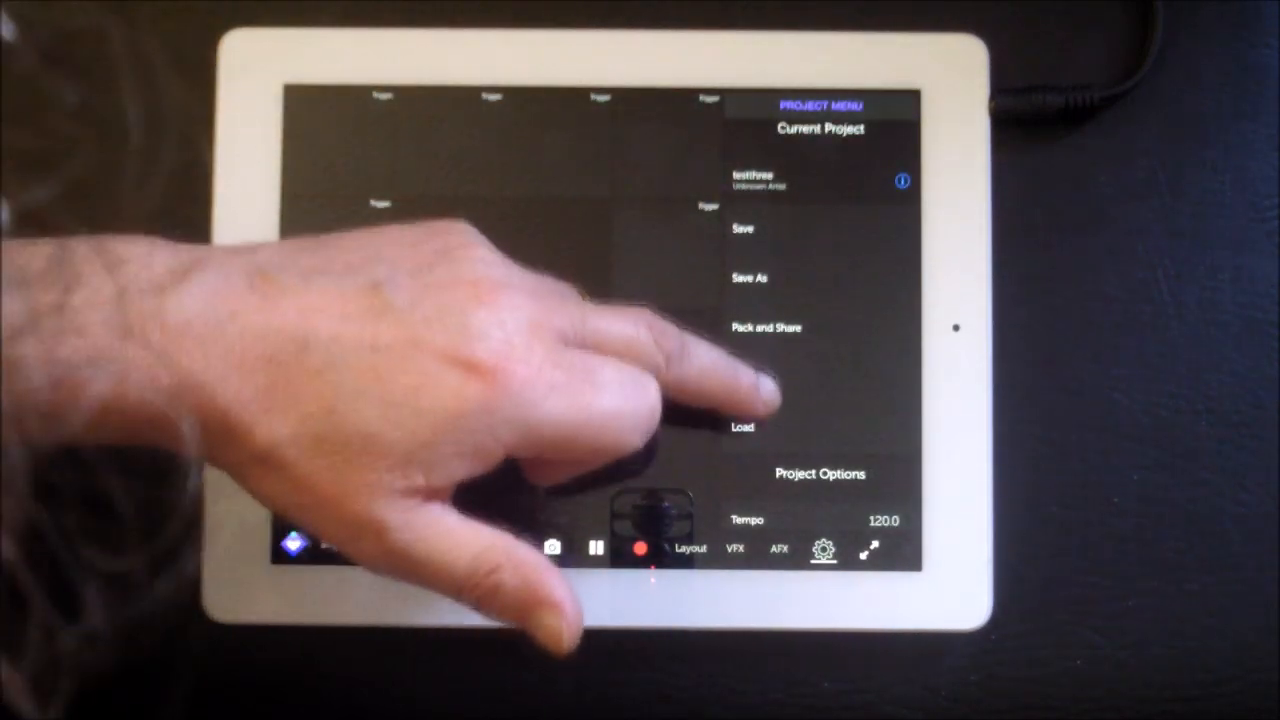
{"action": "left_click", "coordinate": [742, 427]}
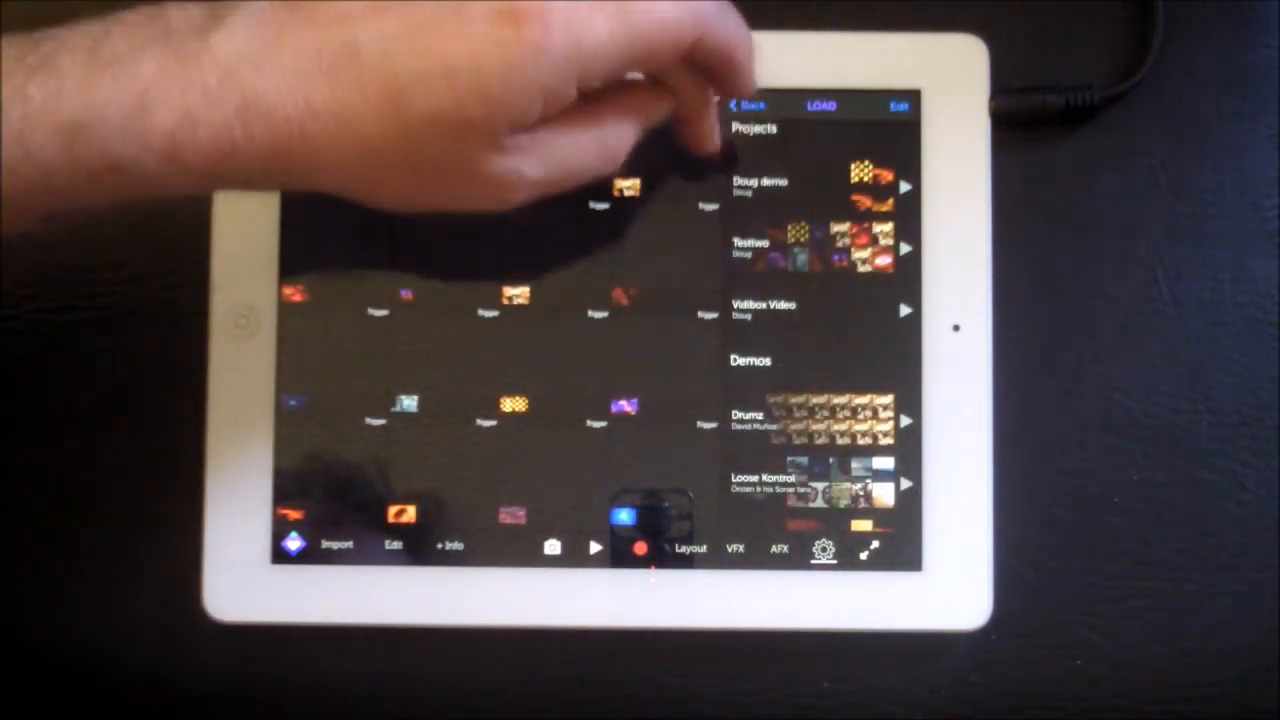
- Scroll the Load list's Demos past Drumz and Loose Kontrol to Ondines and Oriental Discothèque
{"action": "scroll", "scroll_direction": "down", "scroll_amount": 3}
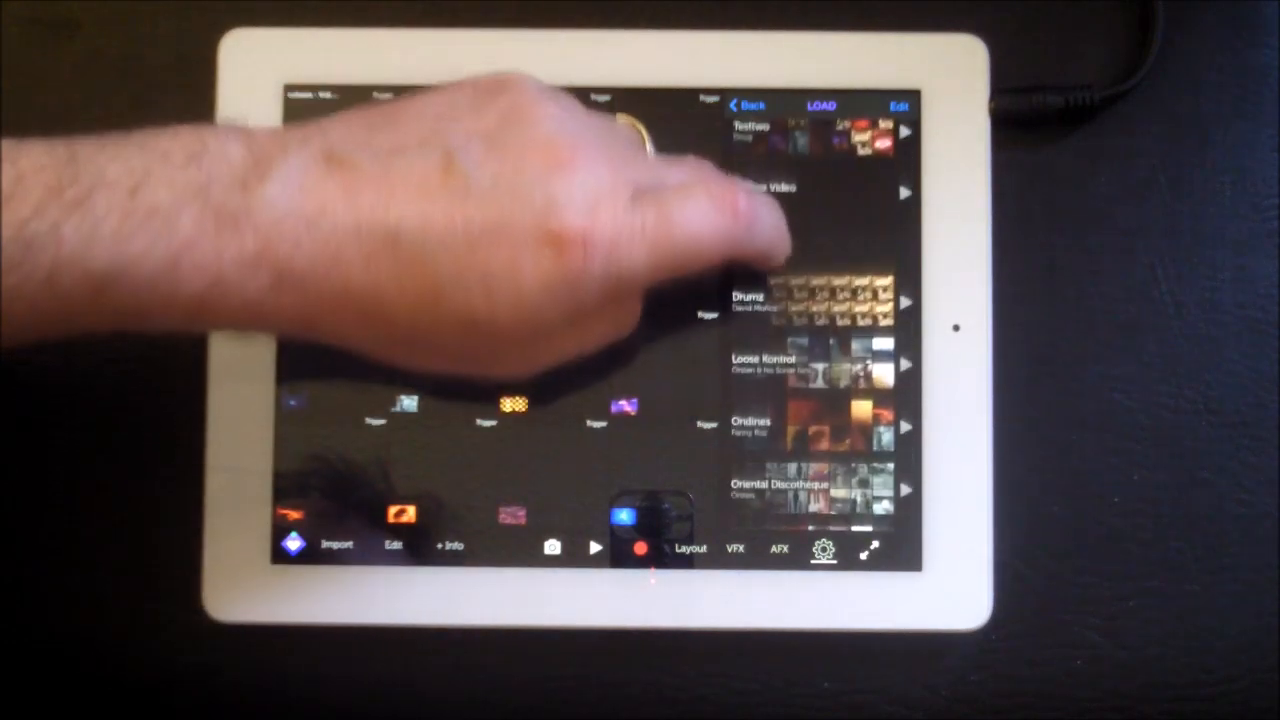